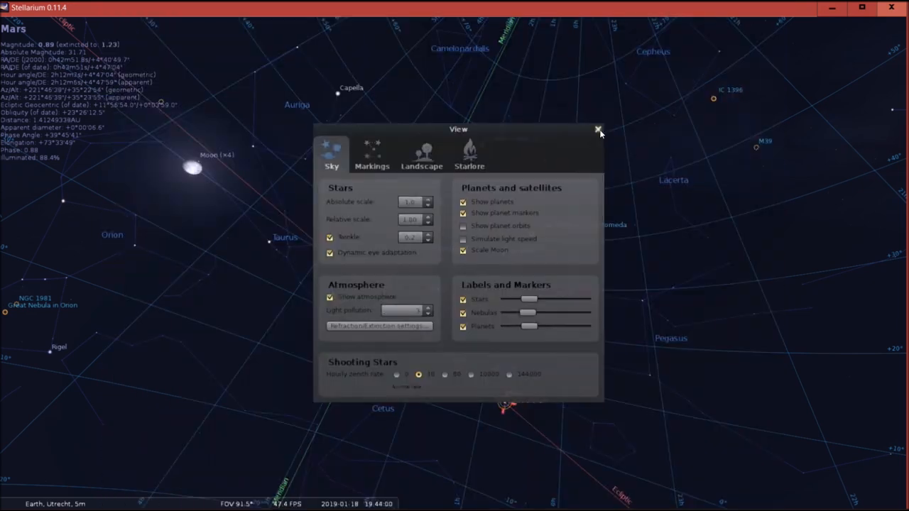
- Close the View dialog and zoom out so the sky shows grid lines with the reticle on Mars
click(597, 131)
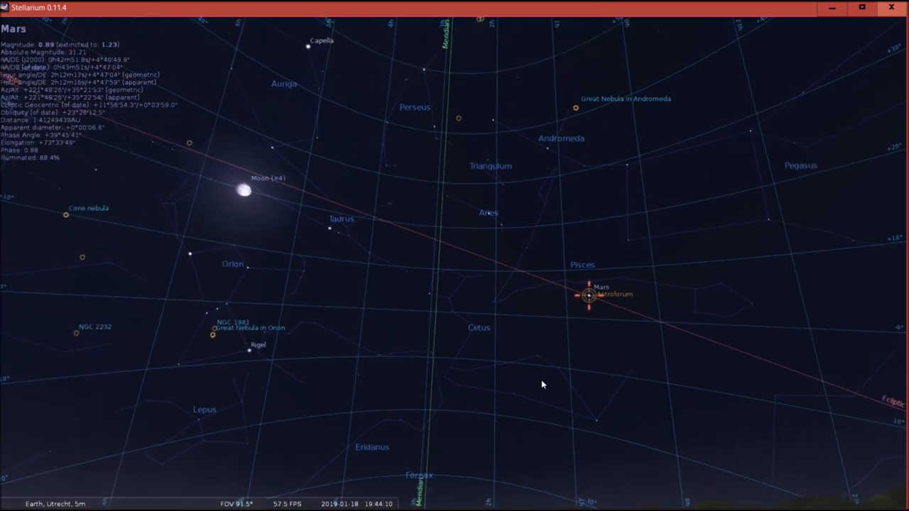
scroll(down, 3)
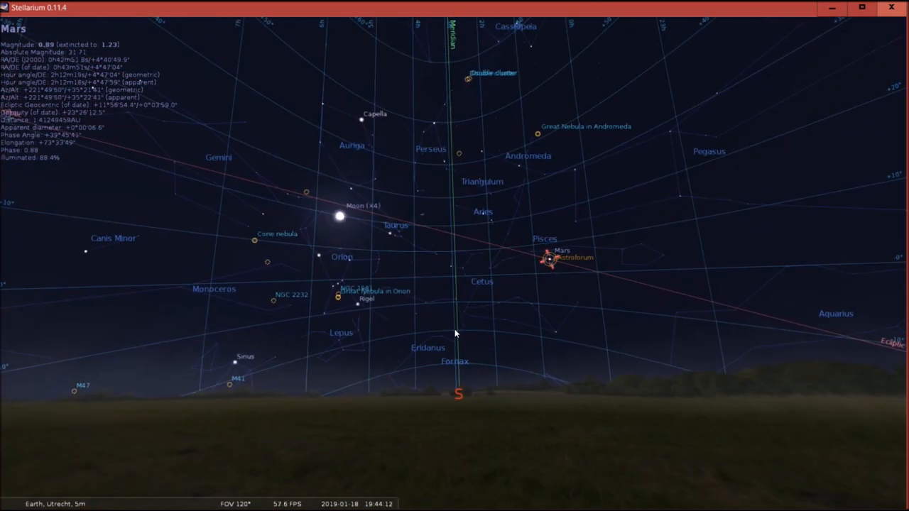